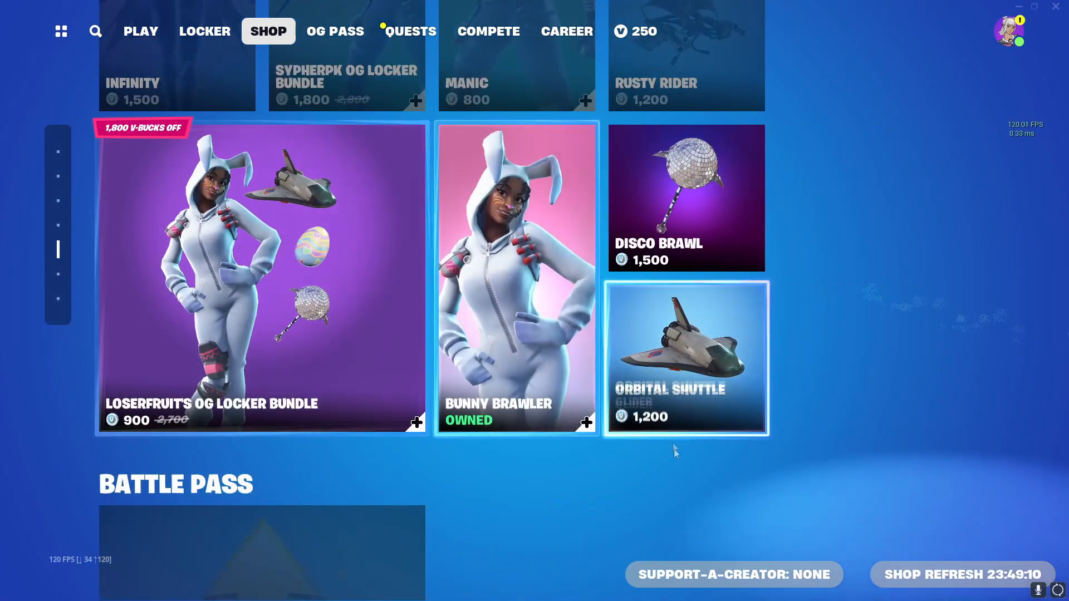
View the Support-A-Creator code prompt in the item shop and close it without entering a code
left_click(732, 573)
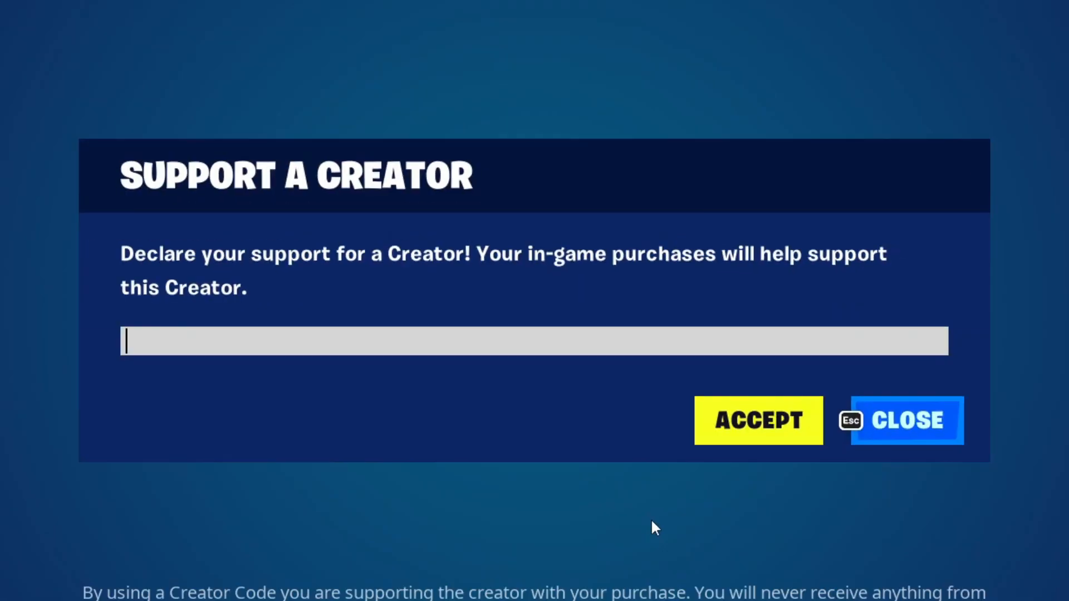
left_click(906, 420)
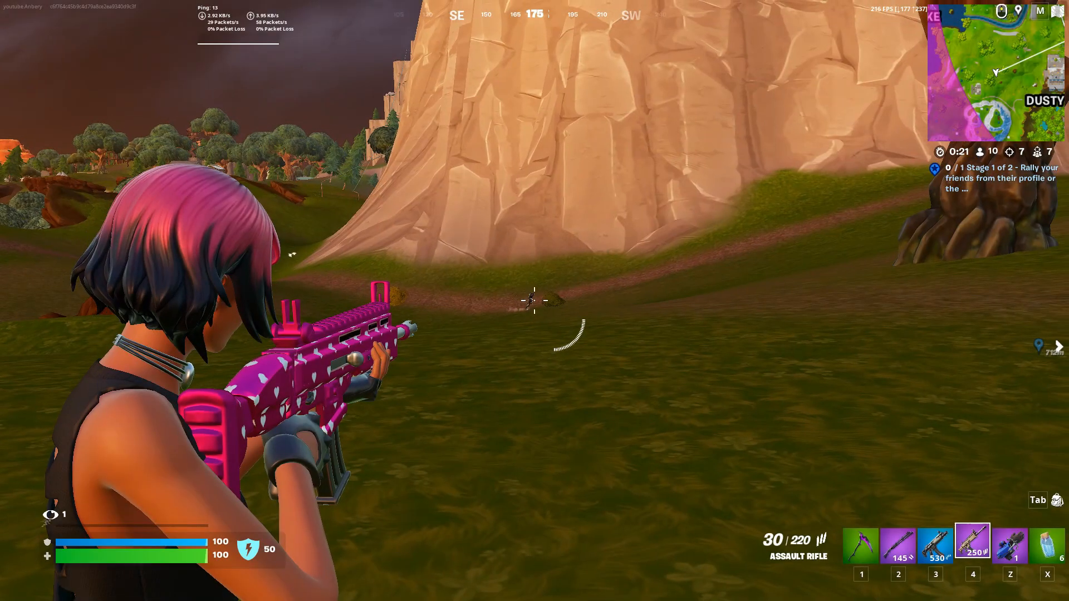
Leave the Fortnite match and load store.epicgames.com in Opera GX
left_click(535, 300)
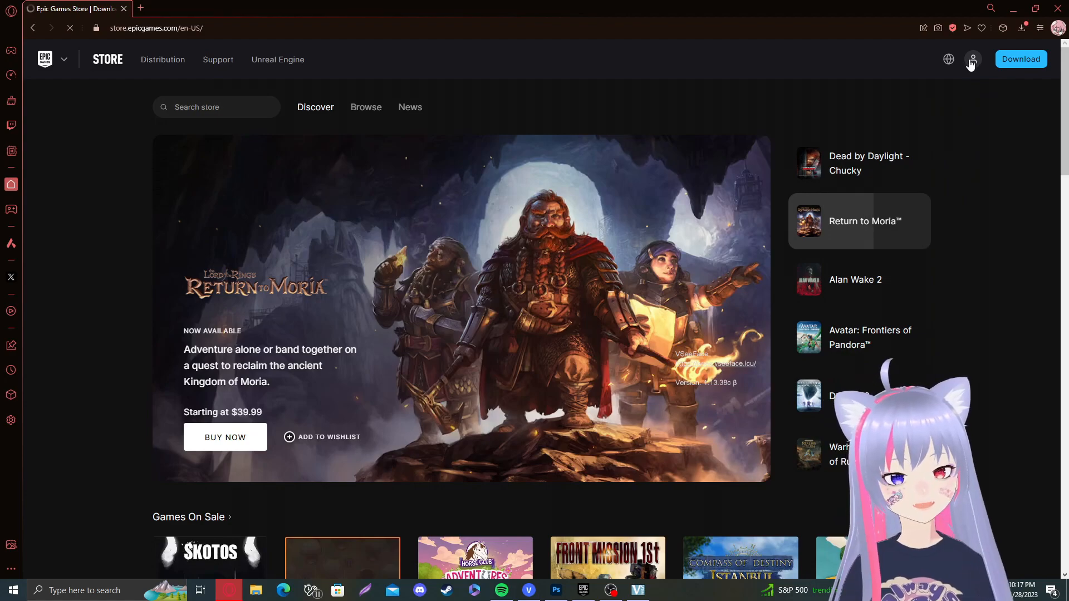
Show the account dropdown from the profile icon in the store header
left_click(972, 59)
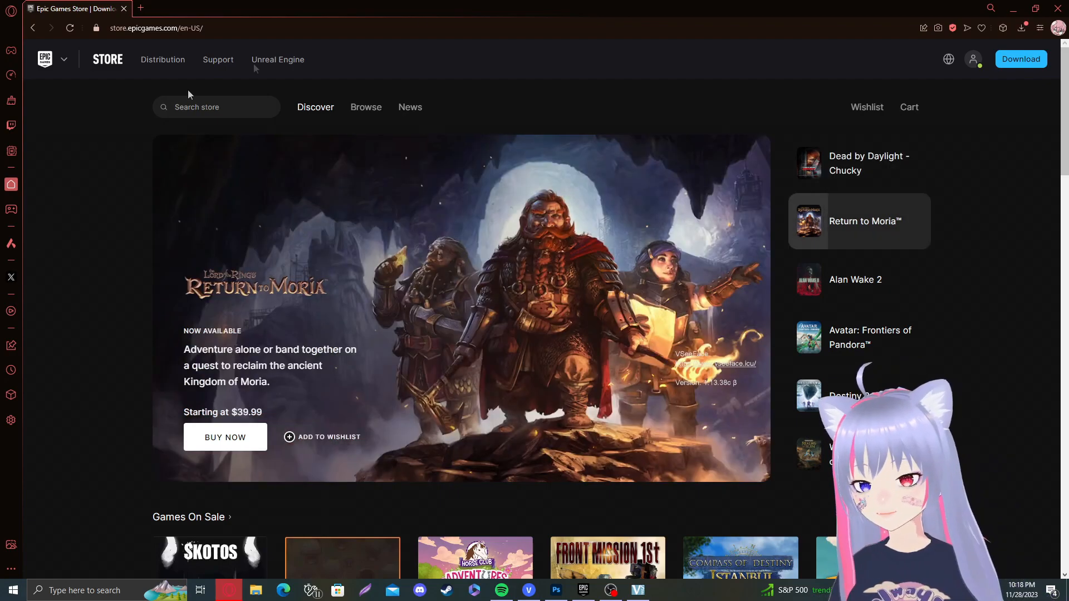
left_click(973, 59)
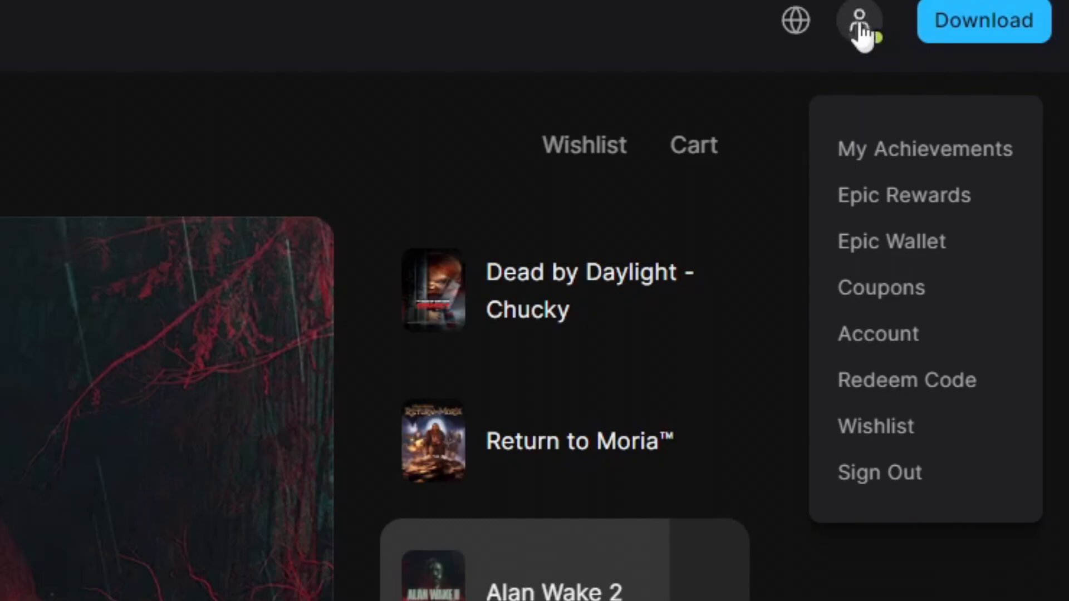
mouse_move(886, 303)
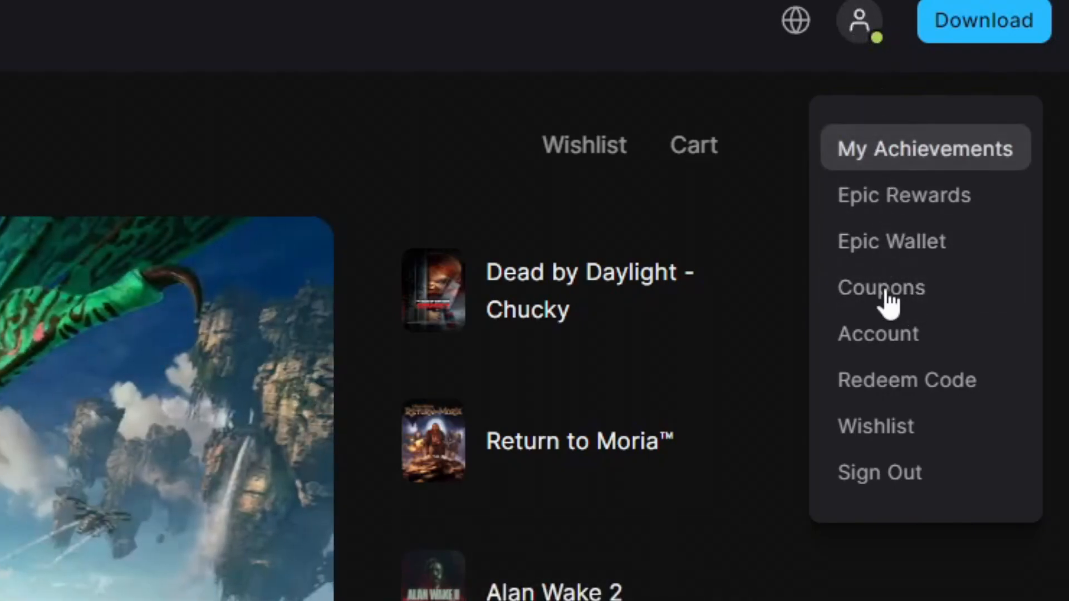
mouse_move(878, 333)
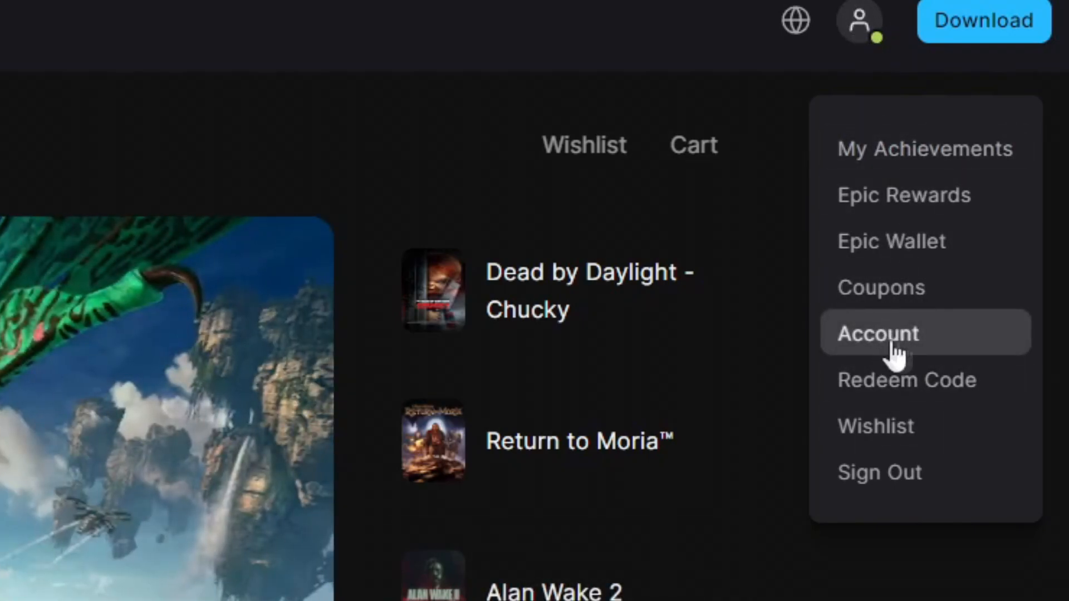
Load the Account Settings page from the dropdown, then return to the store home page
left_click(877, 333)
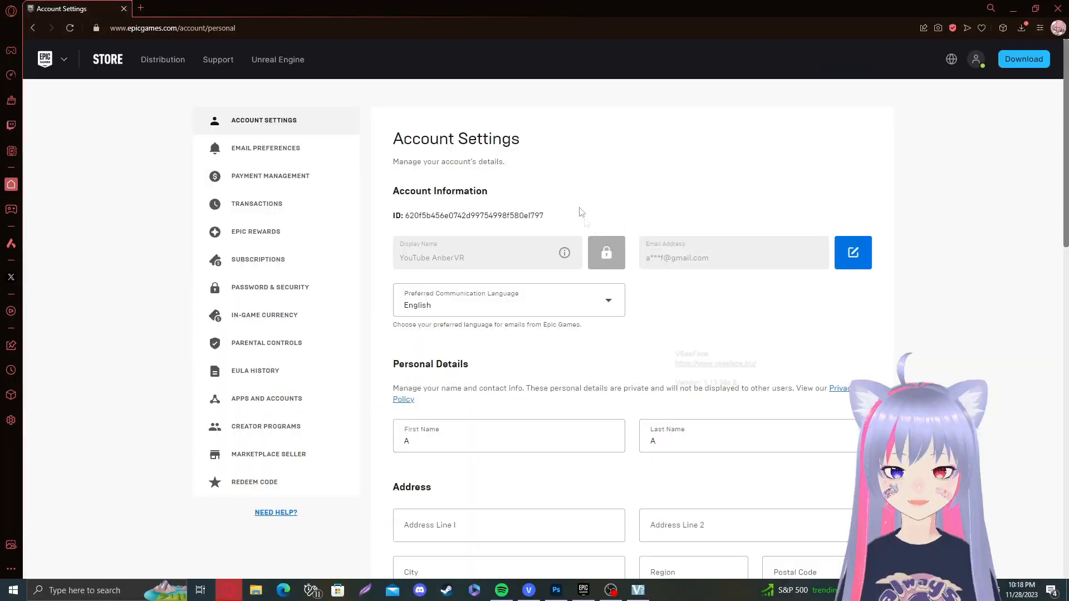
mouse_move(607, 190)
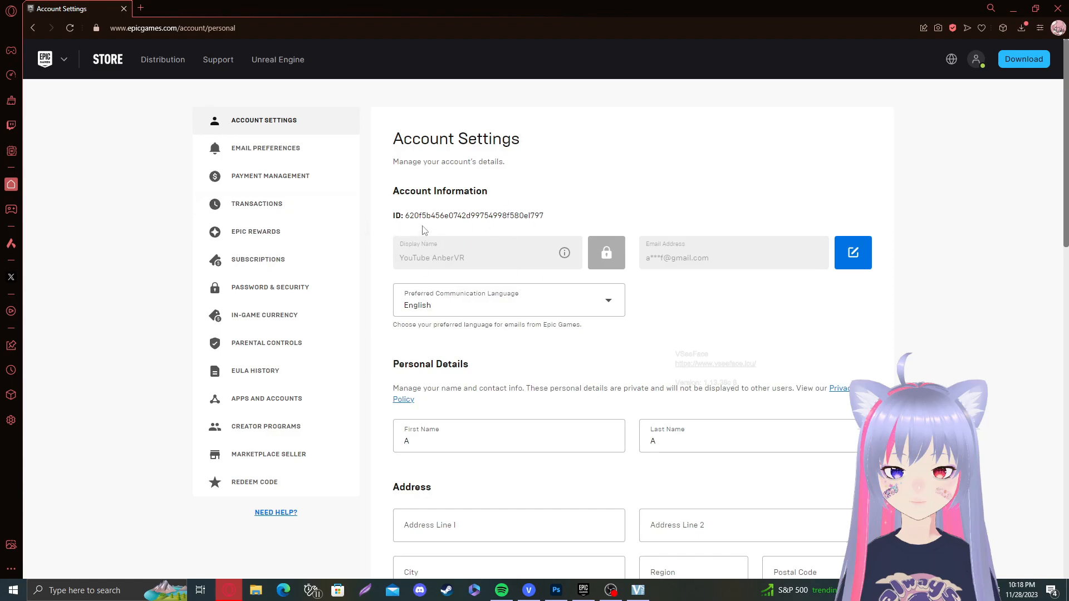
mouse_move(605, 254)
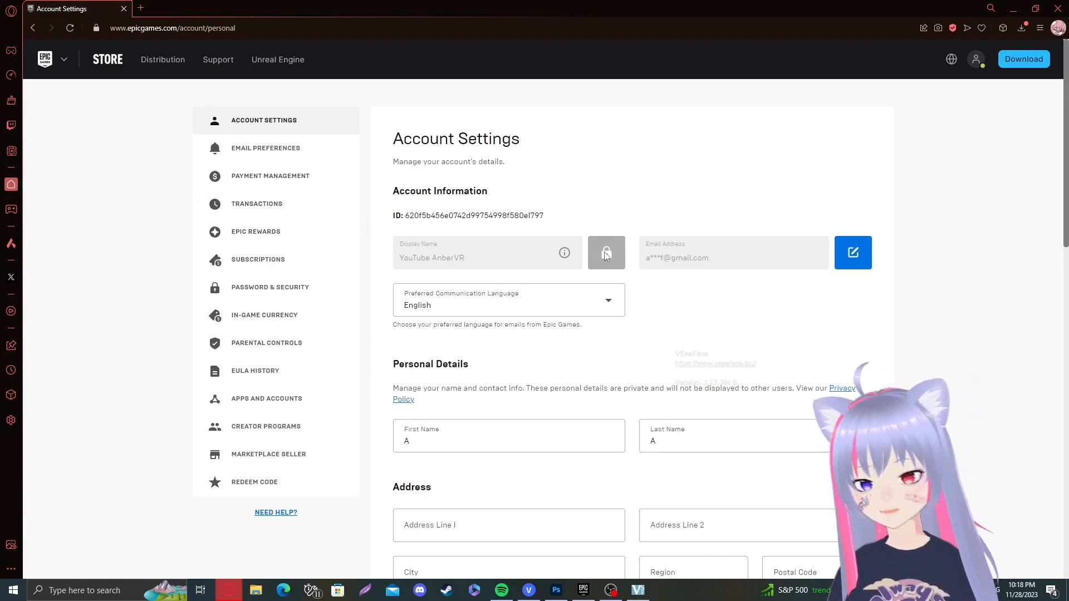
mouse_move(612, 255)
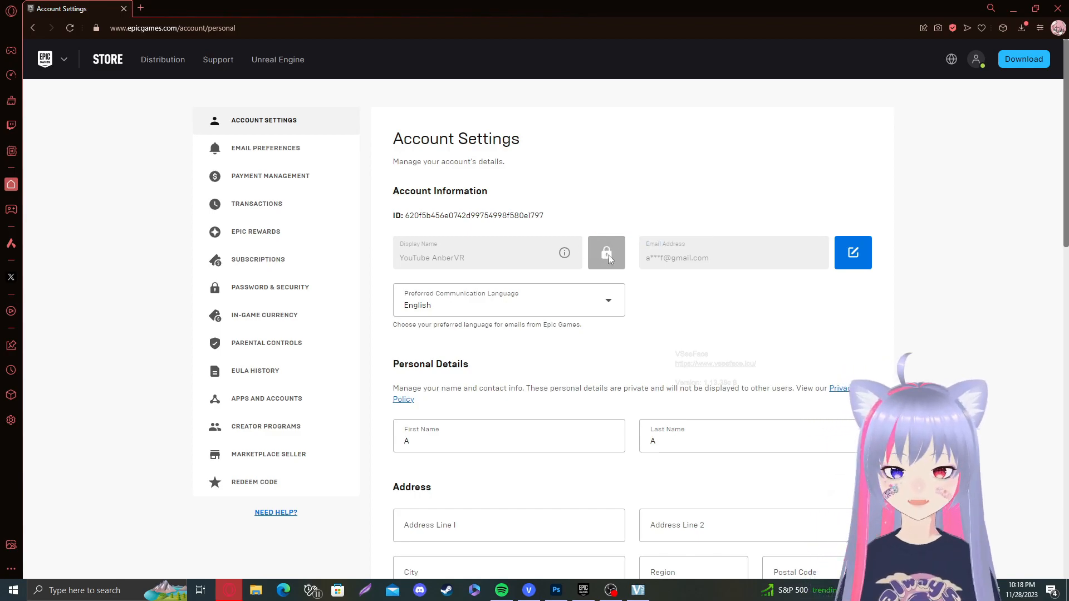
mouse_move(550, 211)
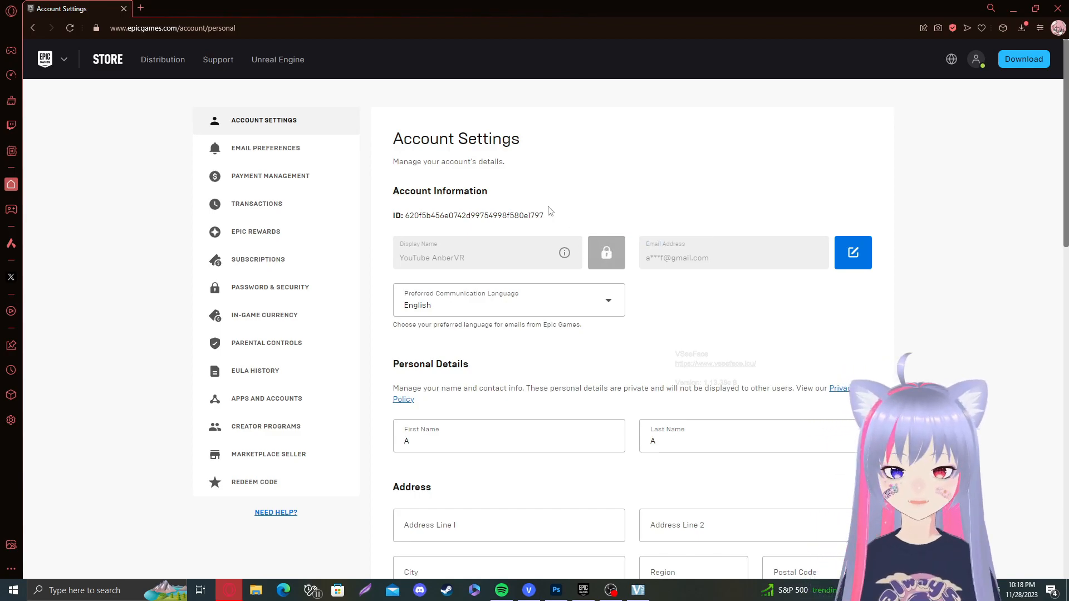
mouse_move(603, 250)
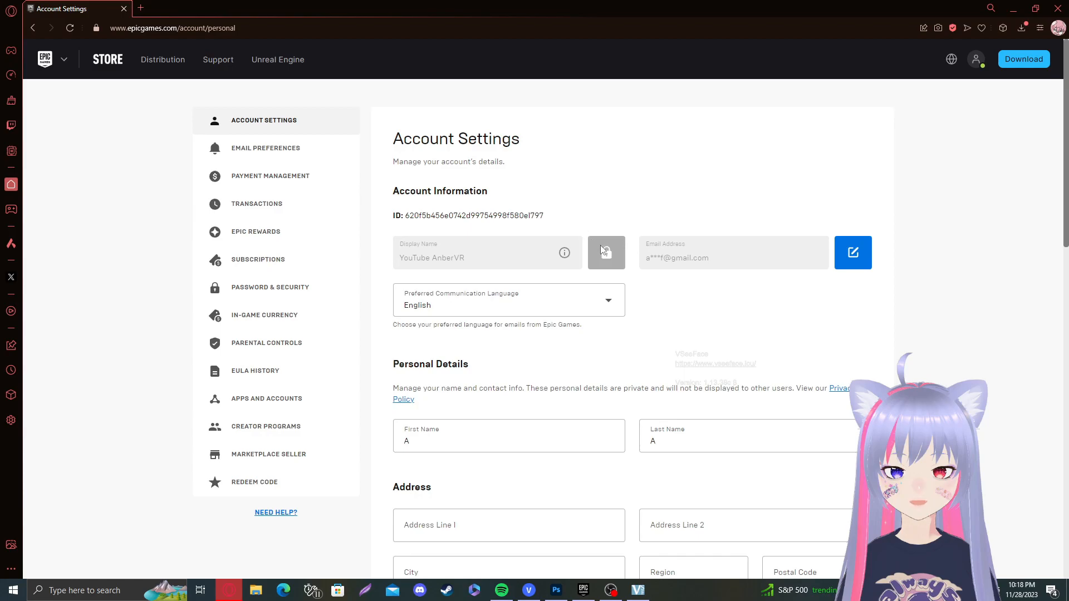
mouse_move(520, 213)
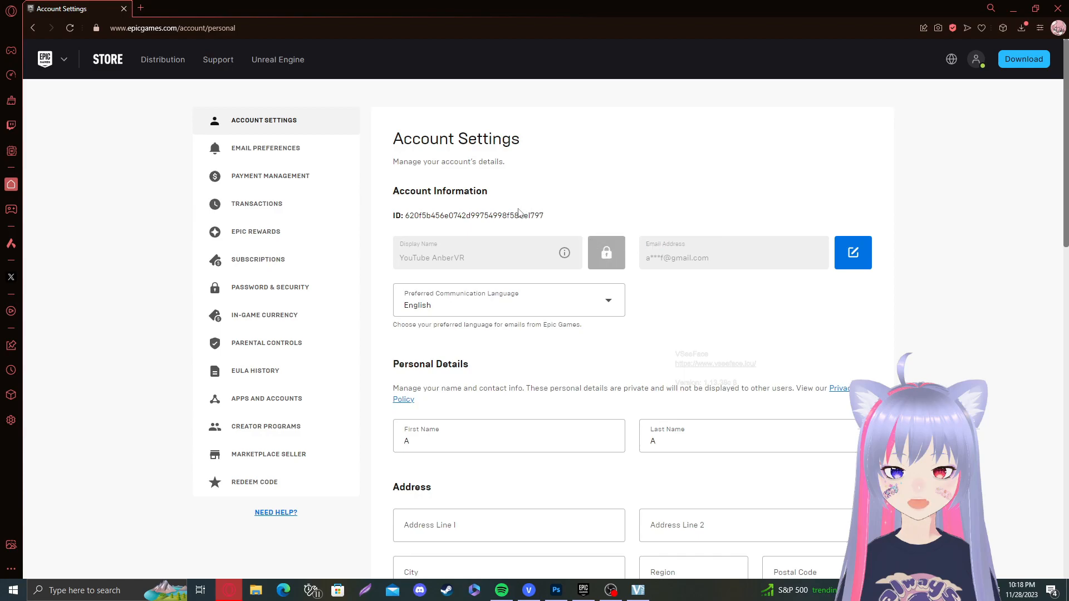
left_click(69, 28)
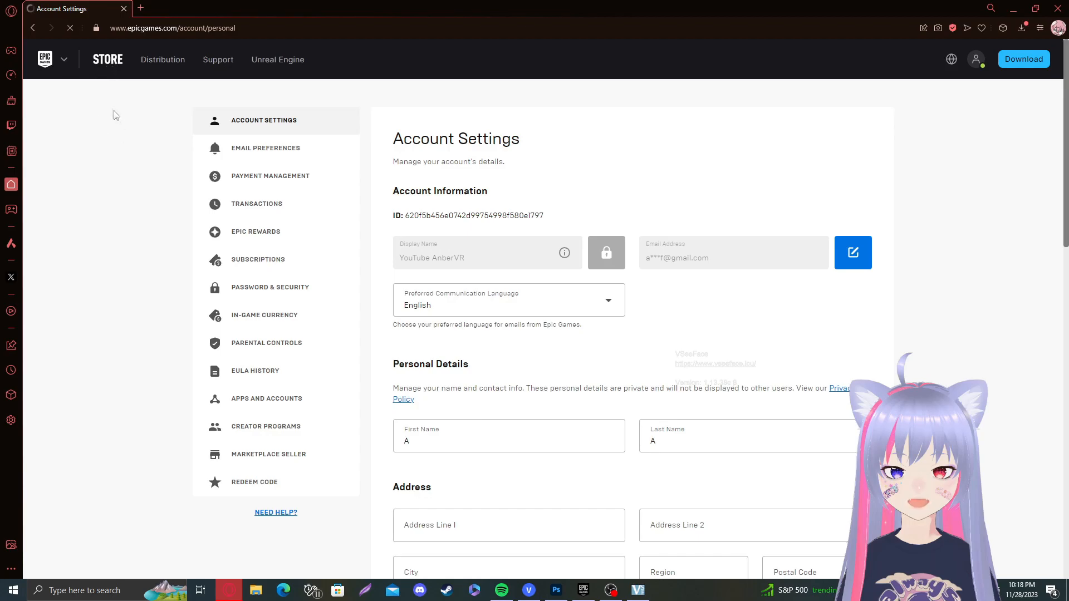
Go to Player Support's Accounts help page and scroll down to the Contact Us option
left_click(107, 59)
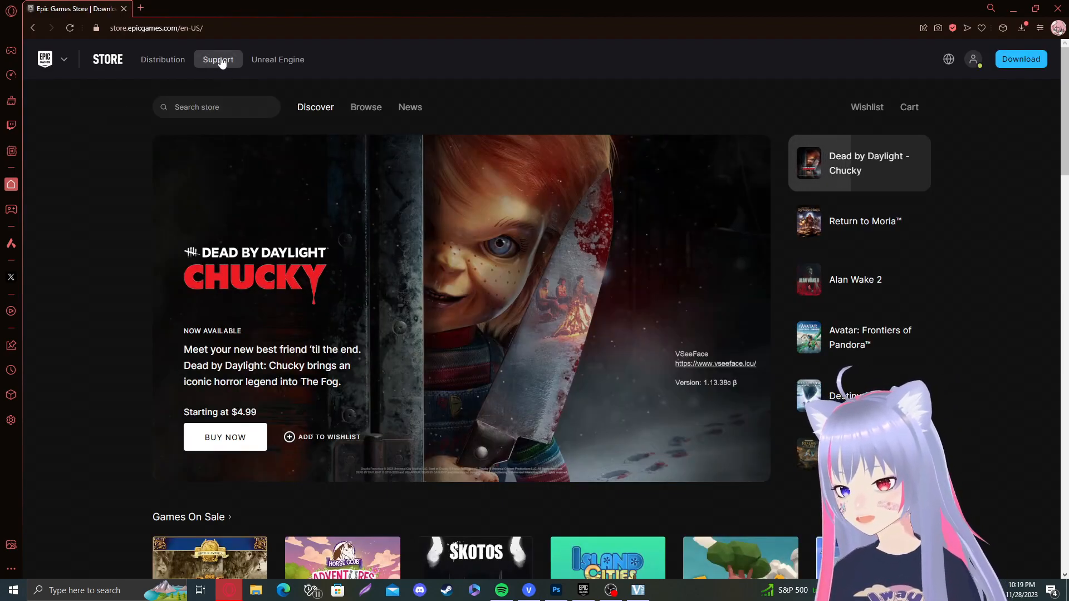
left_click(217, 59)
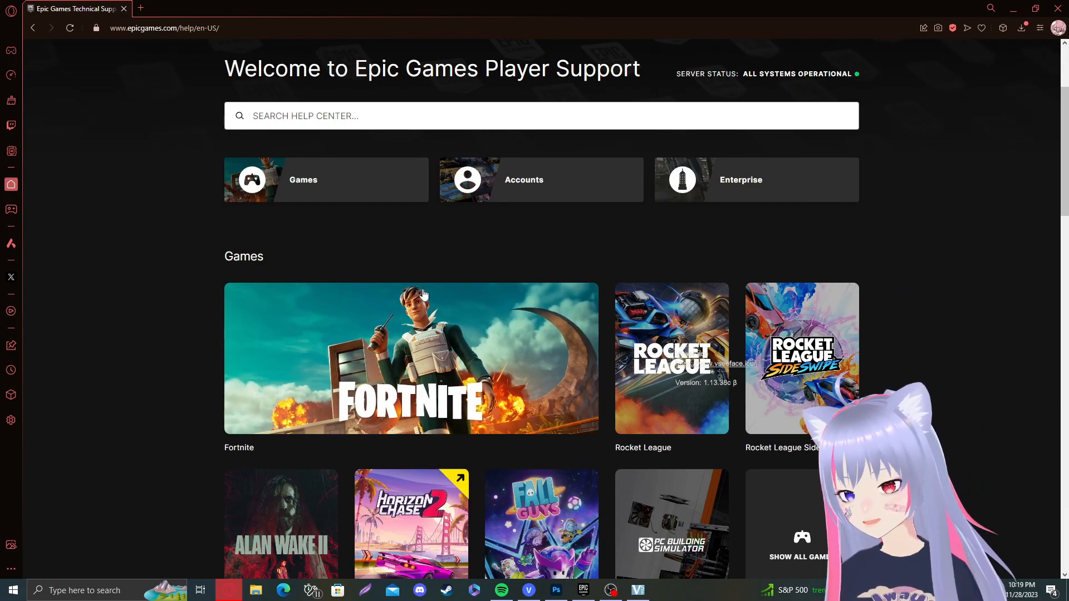
mouse_move(501, 175)
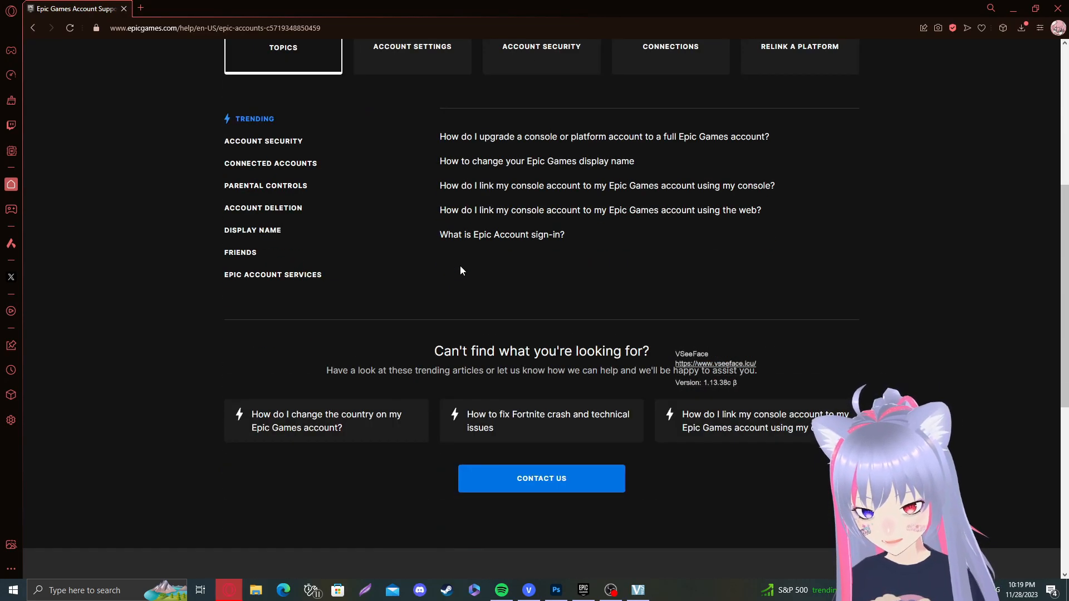
scroll("down", 3)
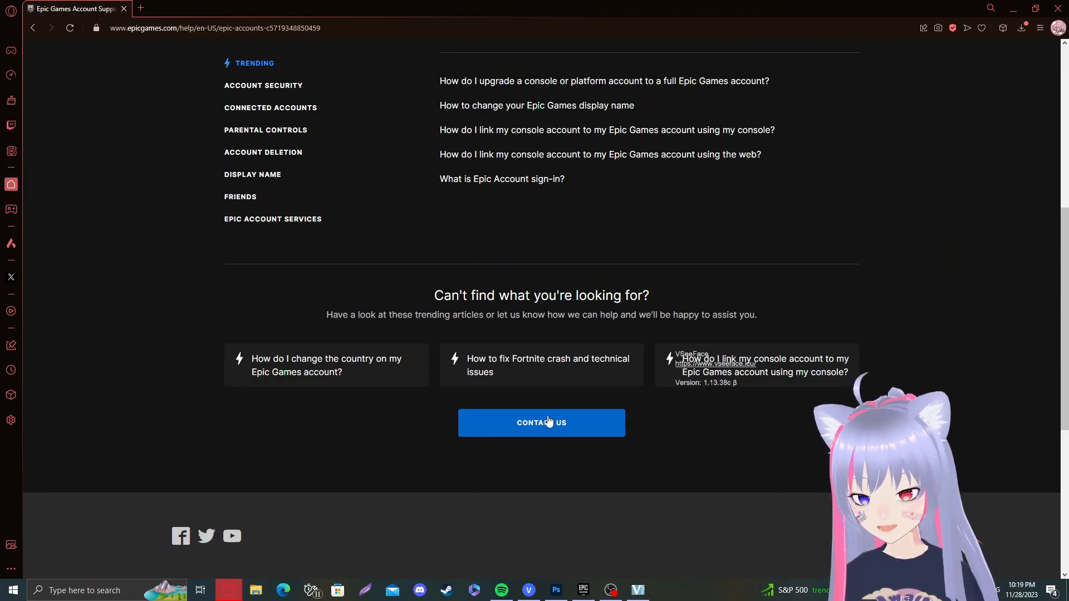
Start the email support request form and set the platform to PC
left_click(541, 422)
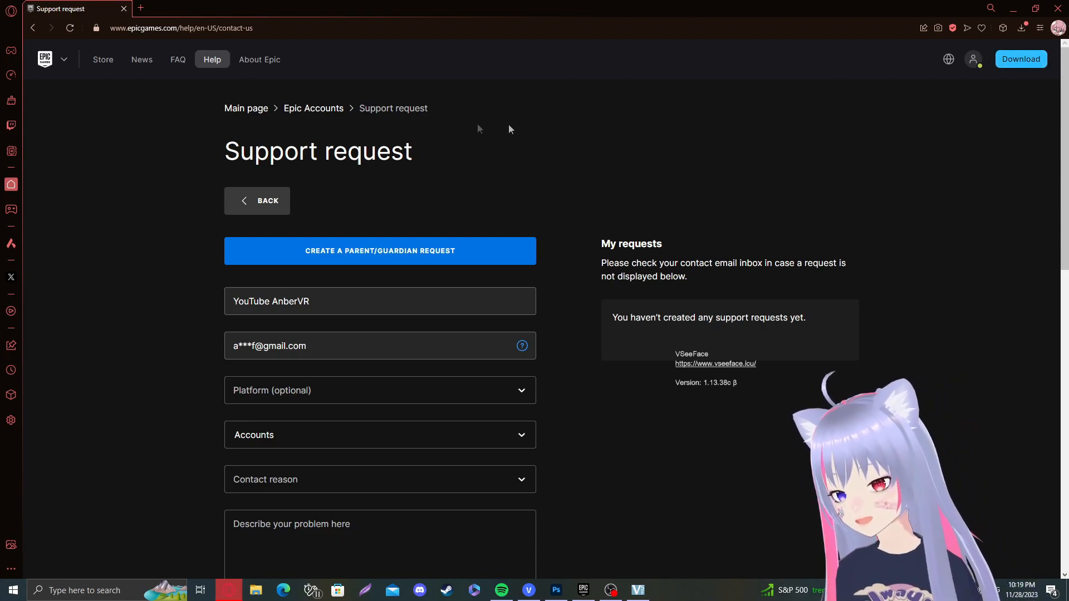
mouse_move(442, 183)
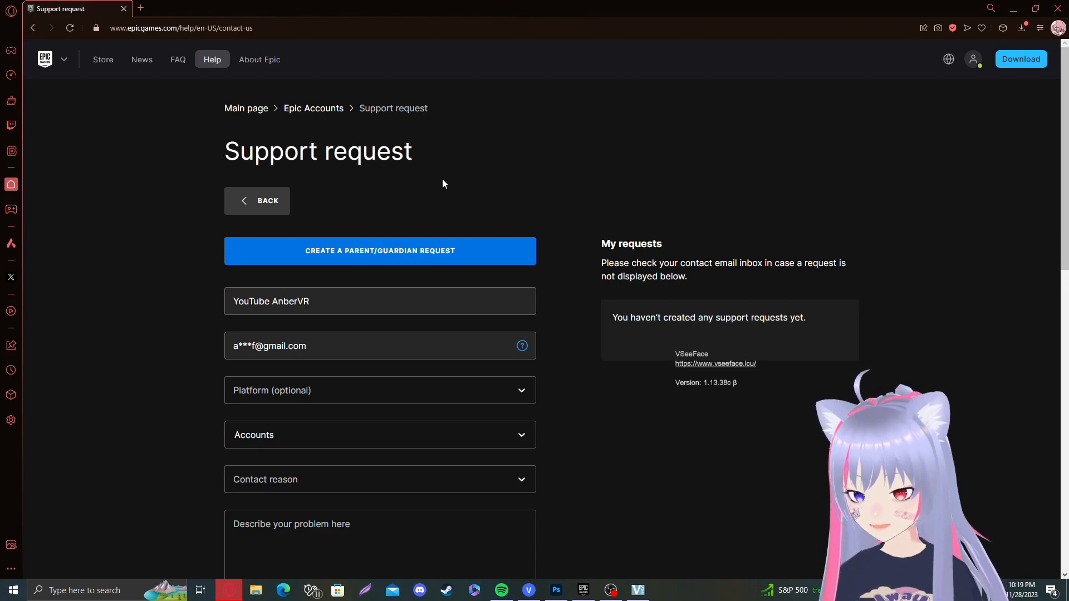
left_click(947, 59)
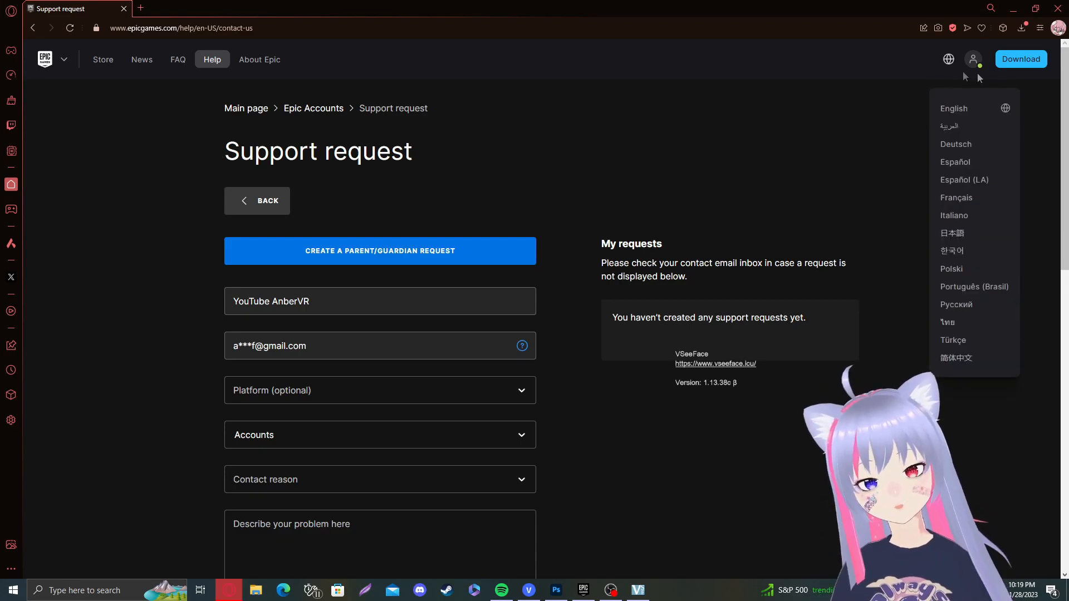
scroll("down", 3)
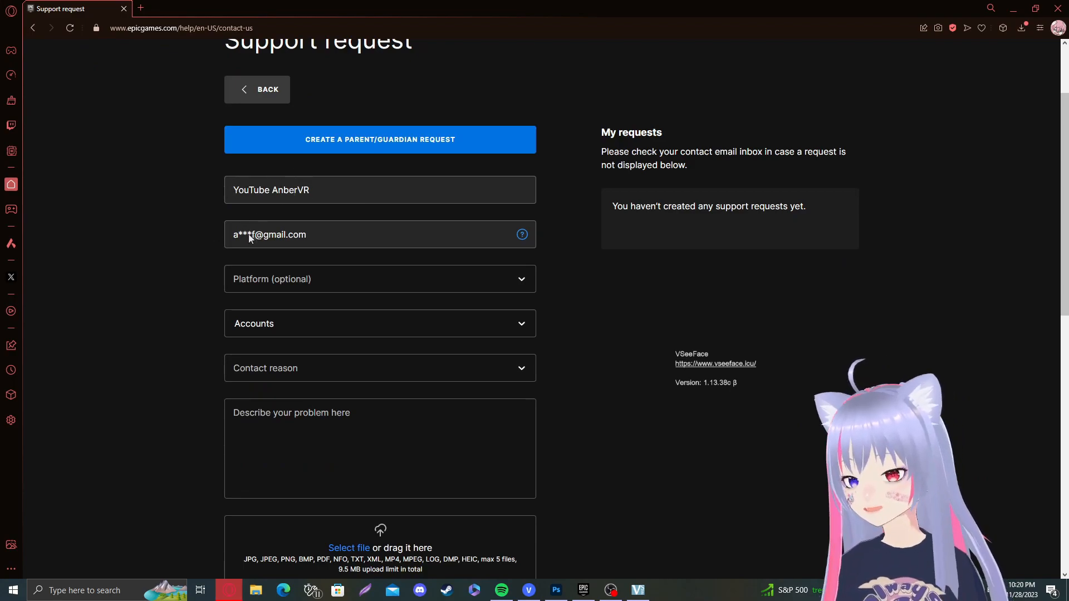
mouse_move(199, 209)
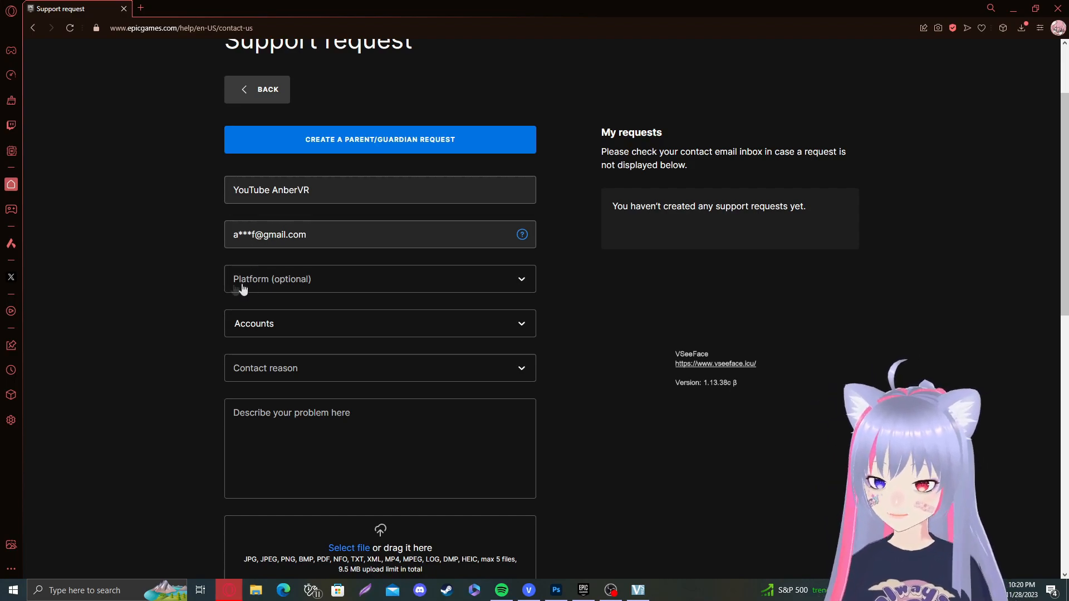
left_click(380, 278)
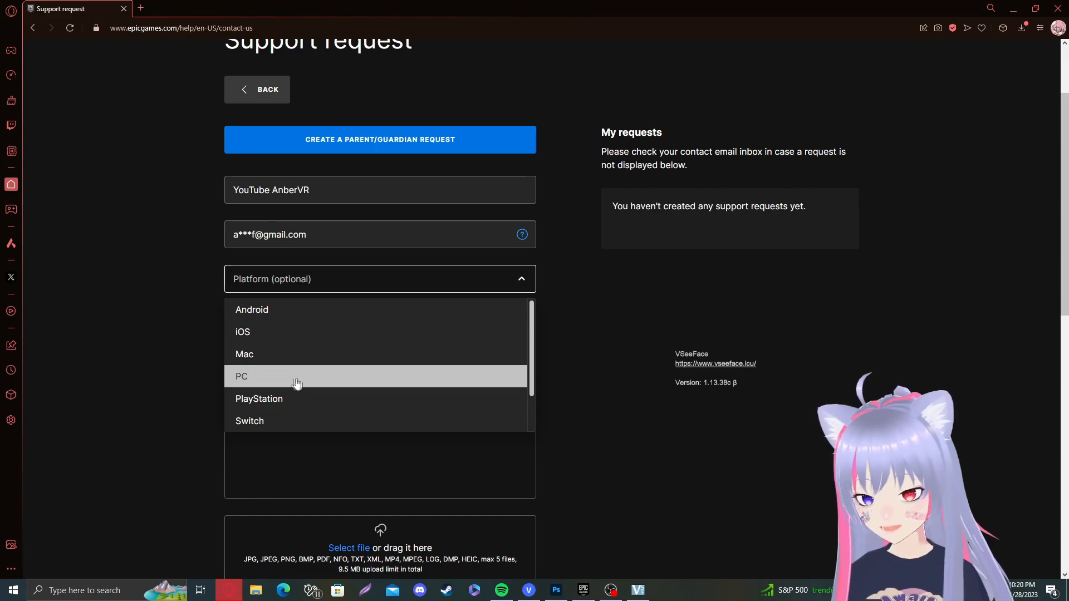
left_click(242, 376)
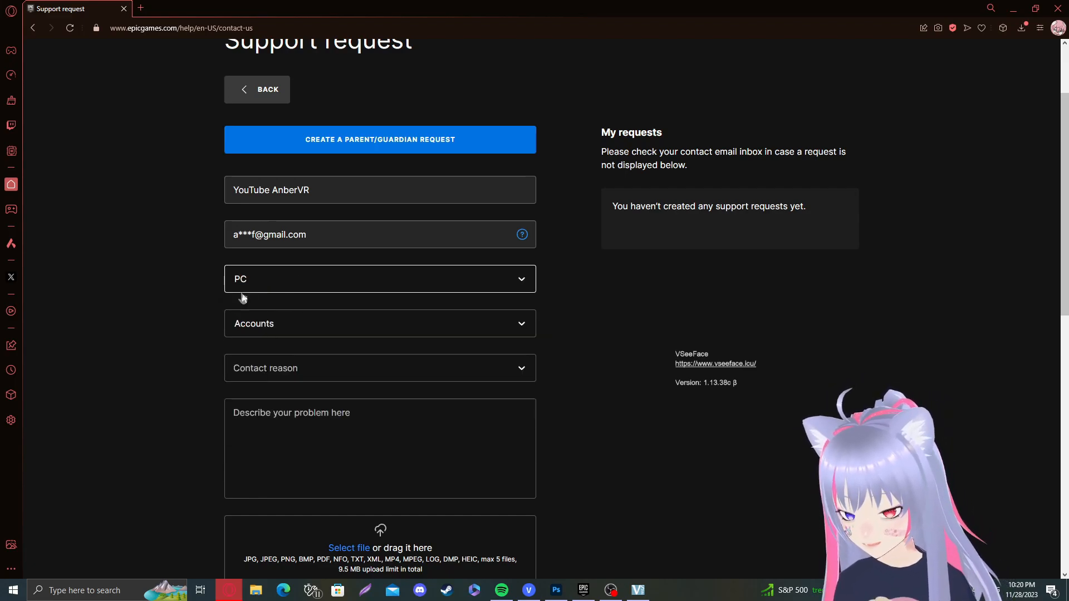
Keep Accounts as the request category and browse the remaining form fields
left_click(380, 369)
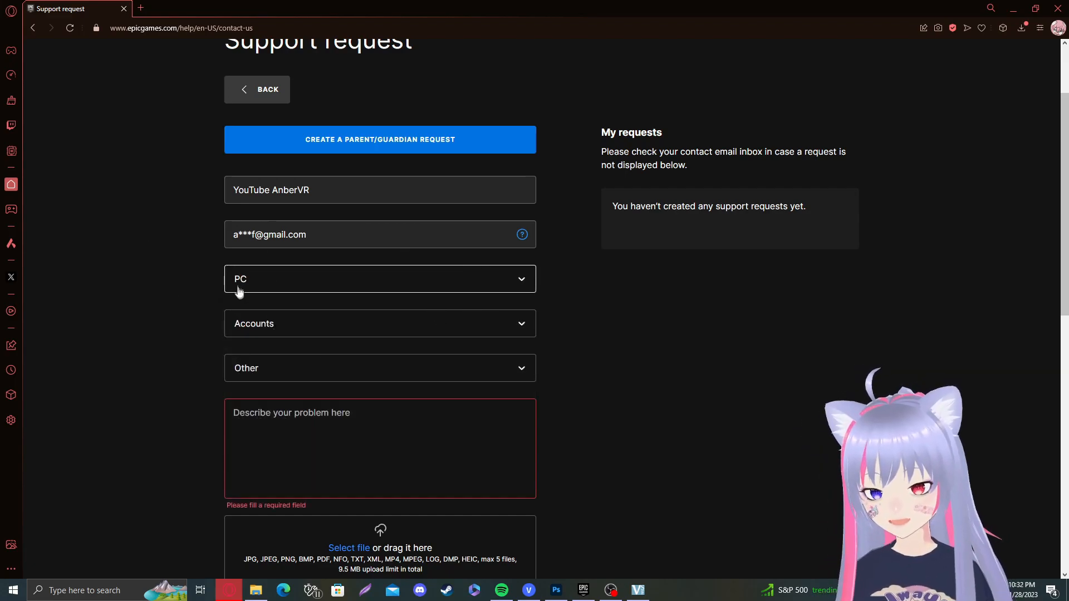
left_click(380, 323)
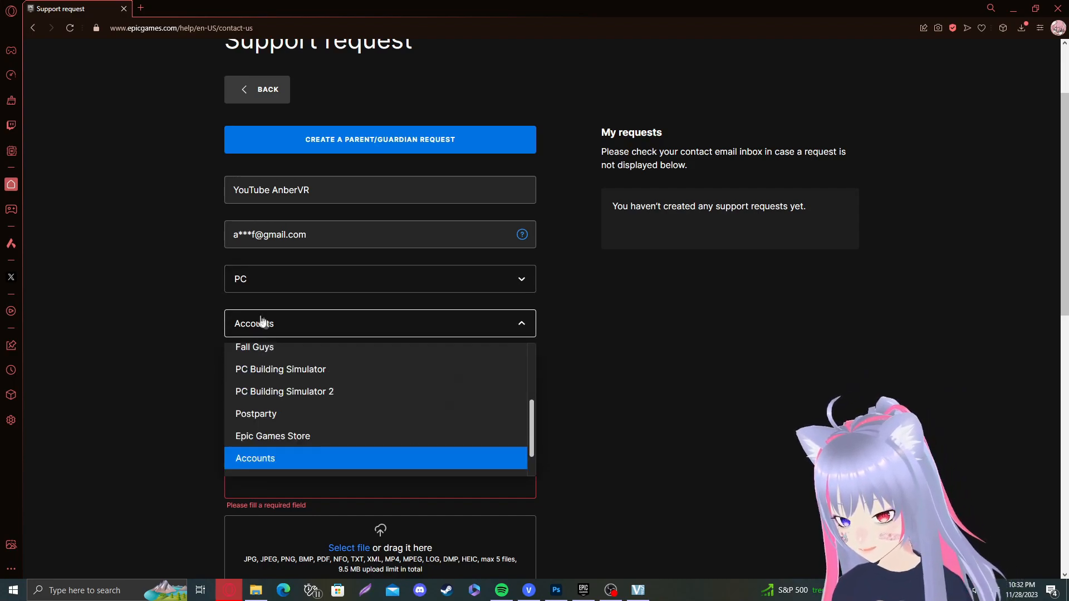
scroll("down", 3)
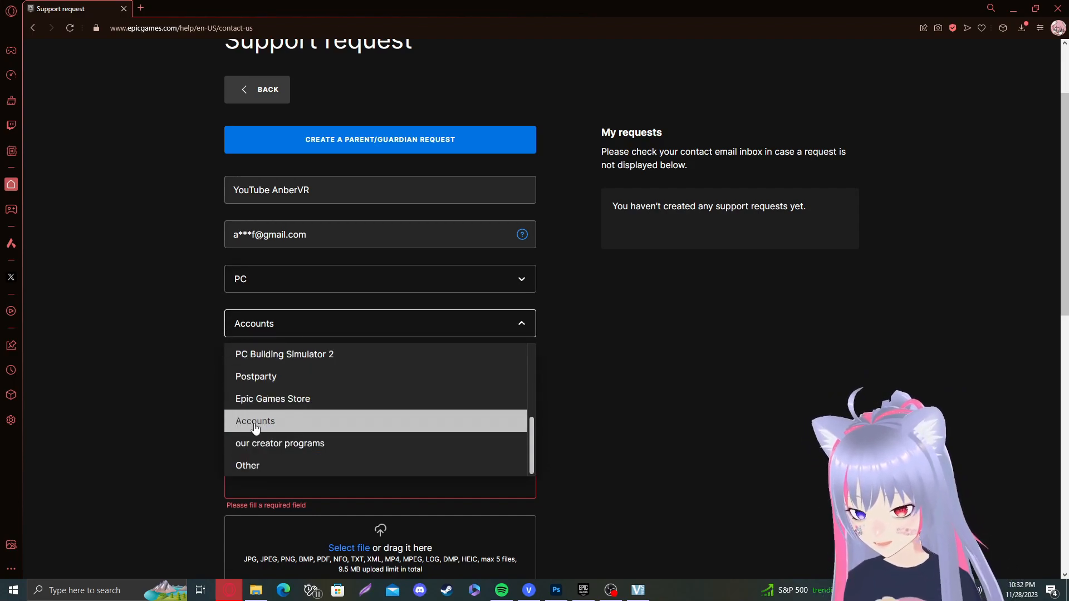
scroll("up", 3)
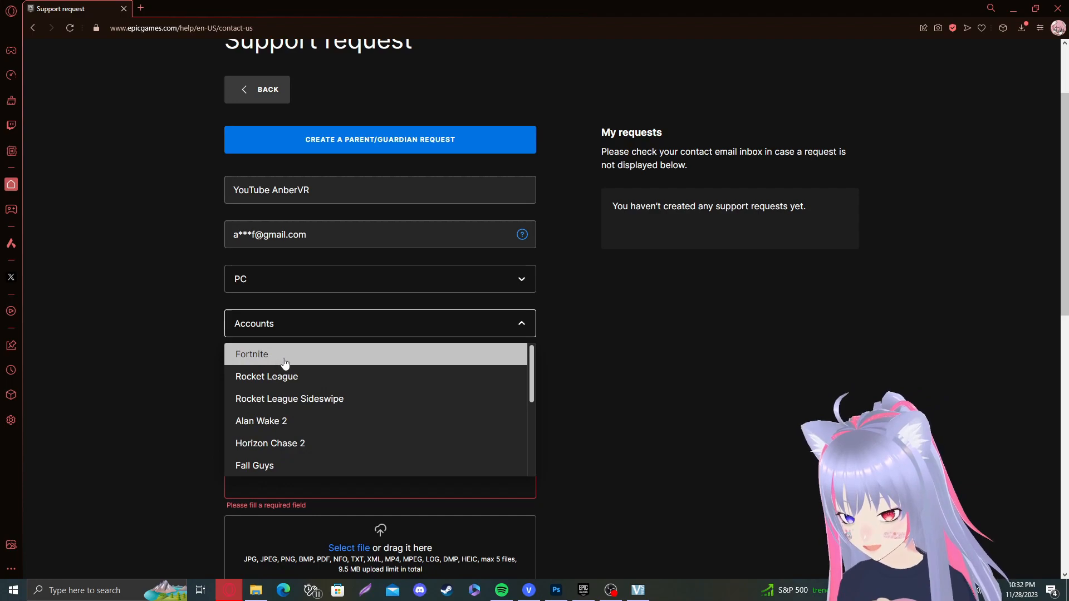
scroll("down", 3)
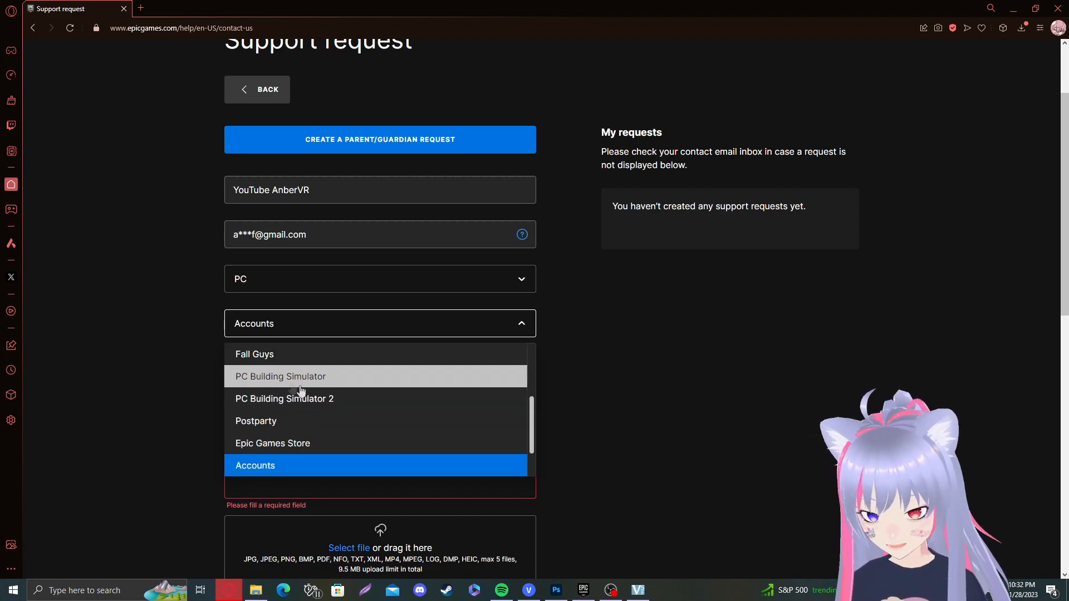
scroll("down", 3)
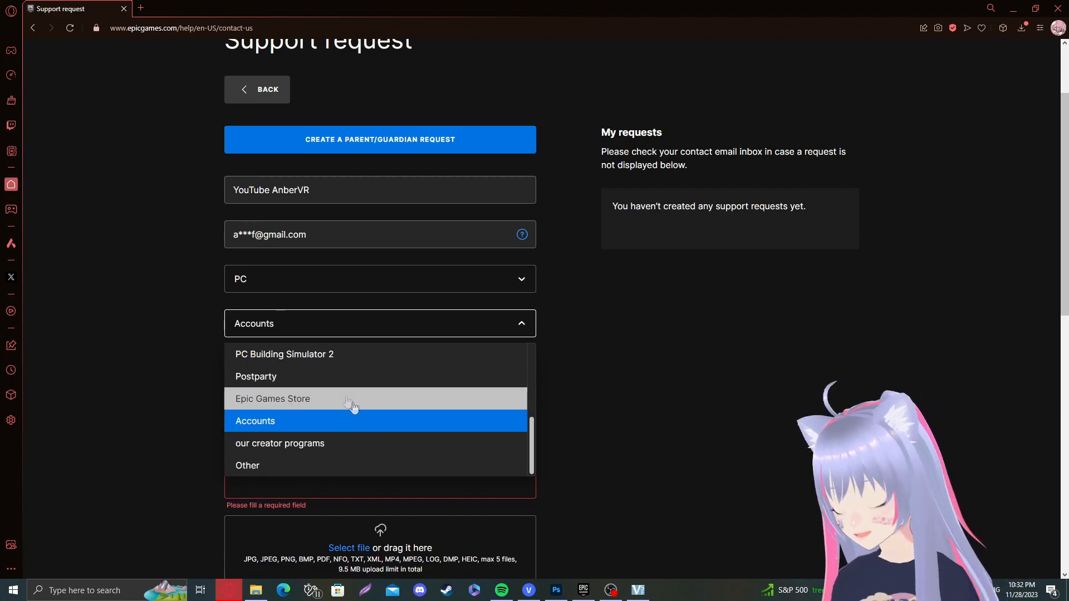
mouse_move(255, 421)
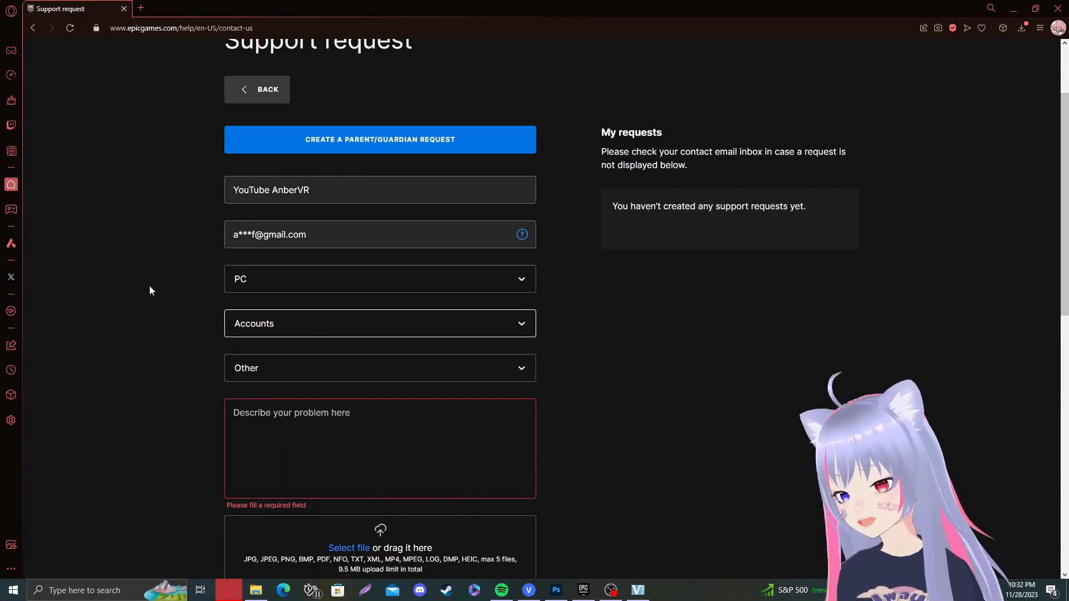
Set the contact reason to Epic Account instead of Other
left_click(379, 368)
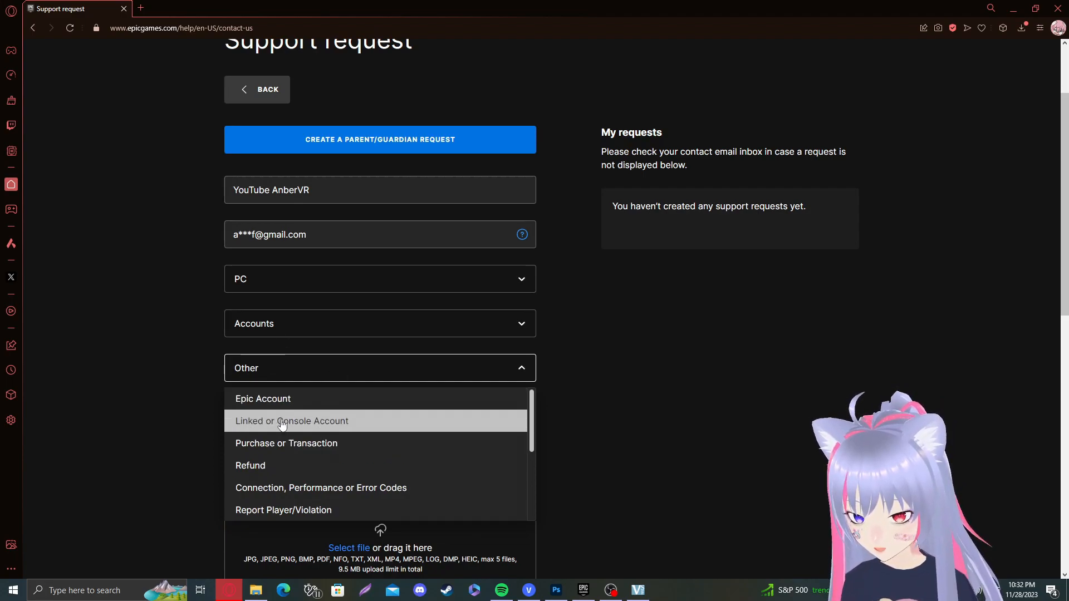
mouse_move(289, 398)
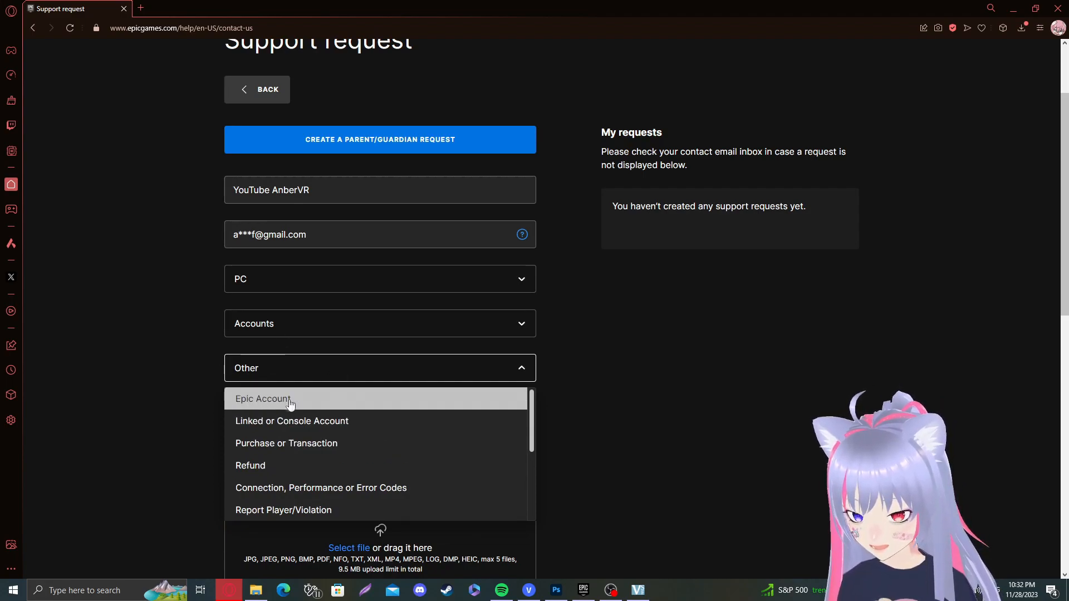
left_click(263, 399)
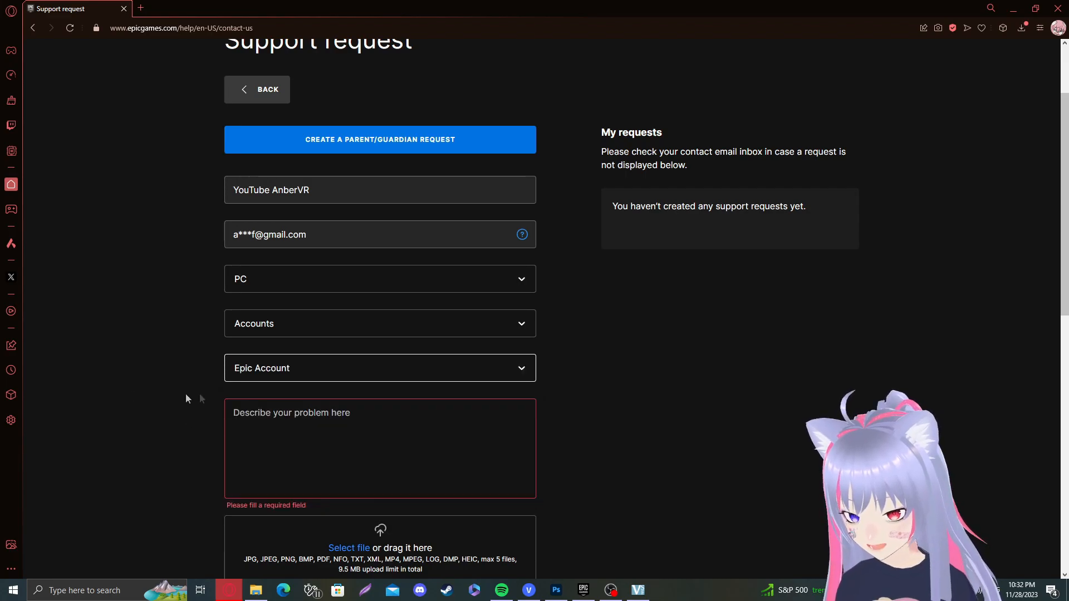
scroll("down", 3)
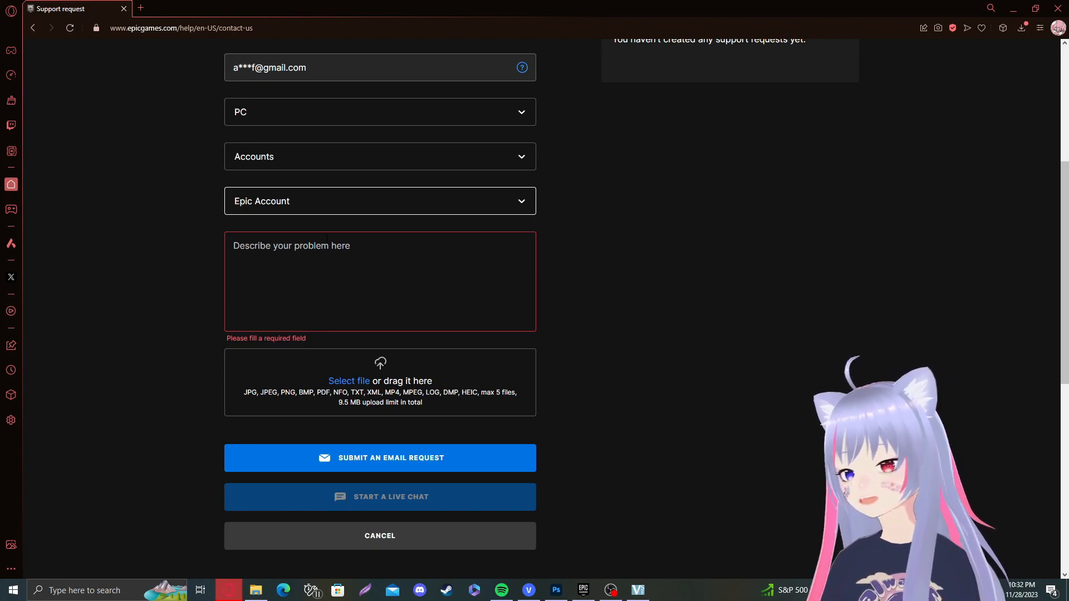
scroll("up", 3)
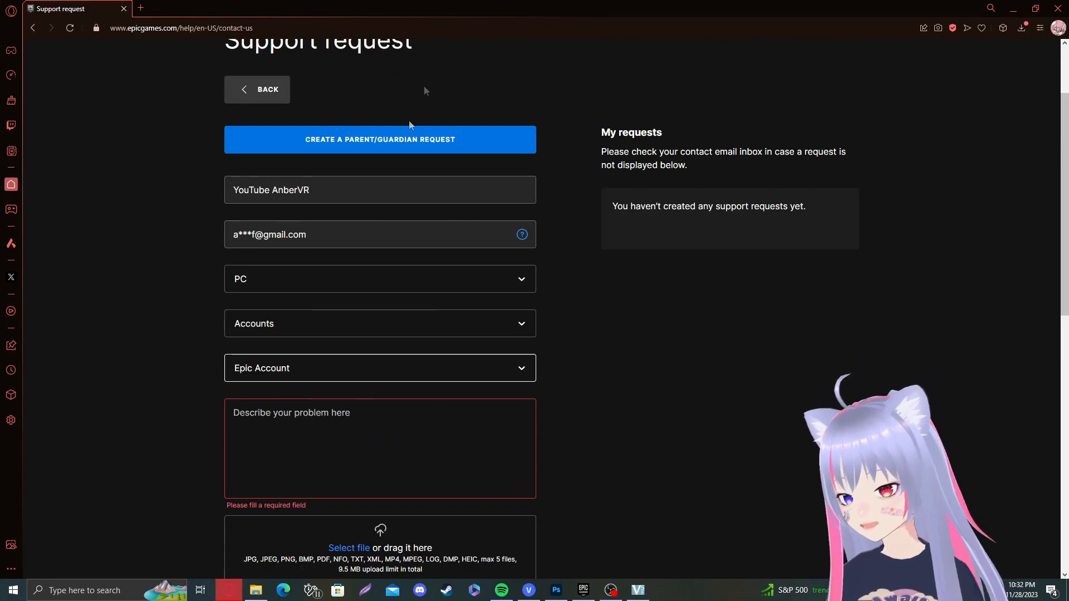
scroll("up", 3)
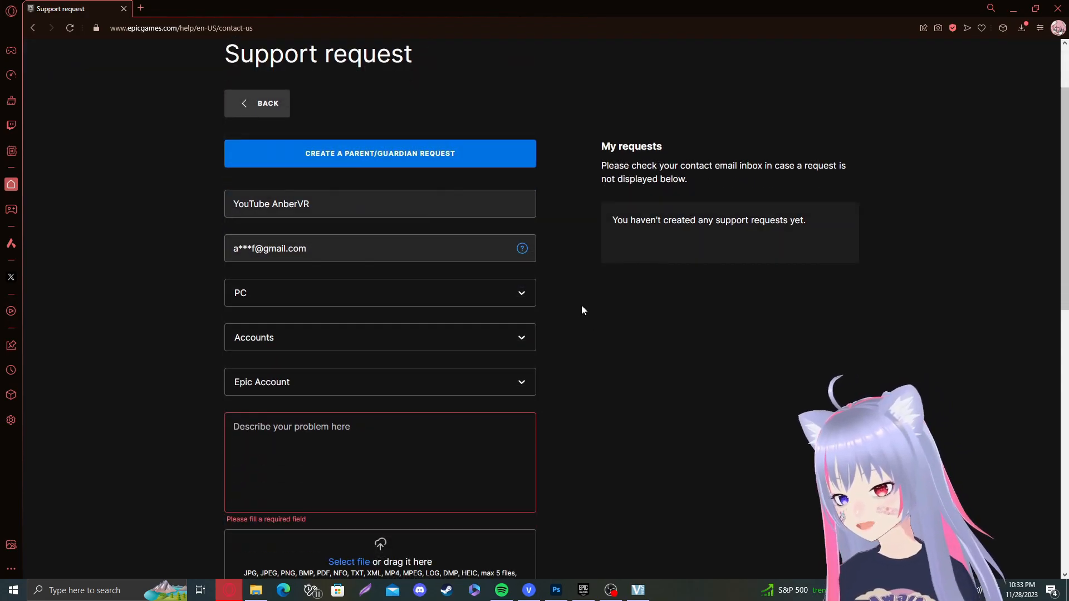
scroll("down", 3)
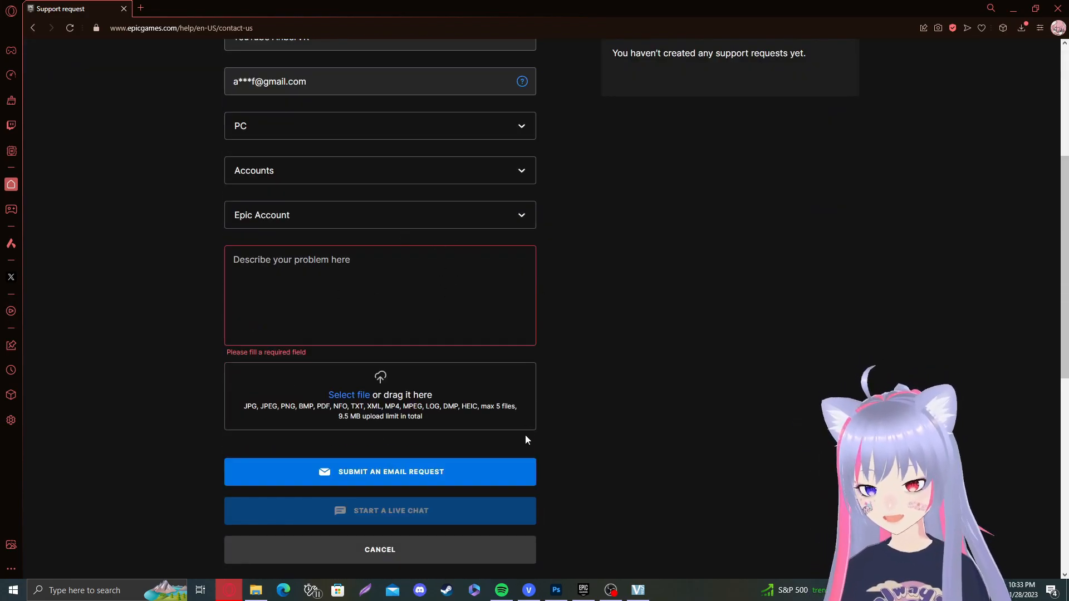
left_click(379, 295)
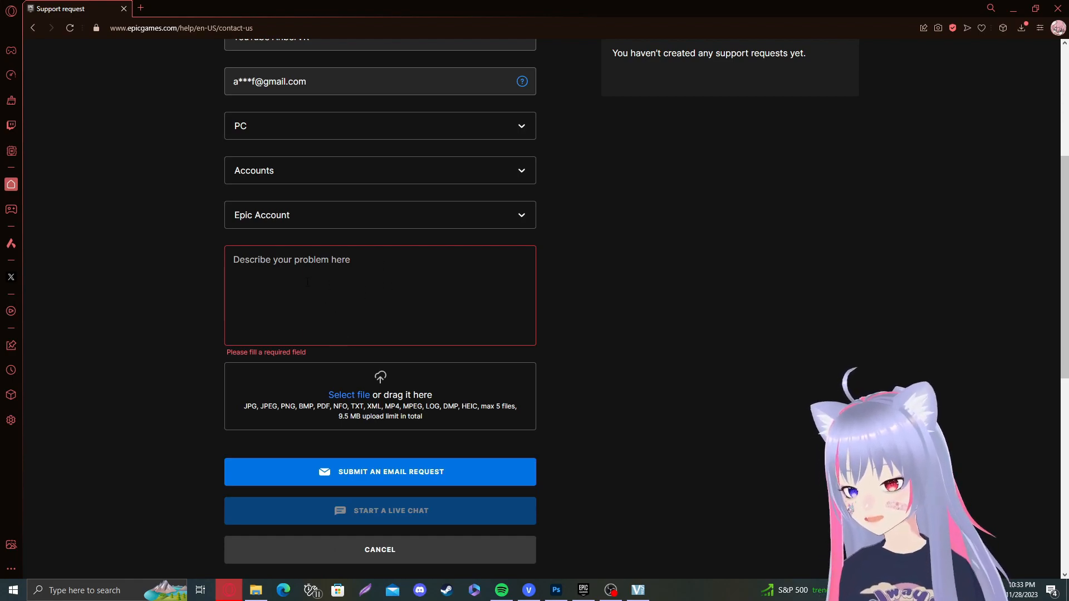
mouse_move(212, 284)
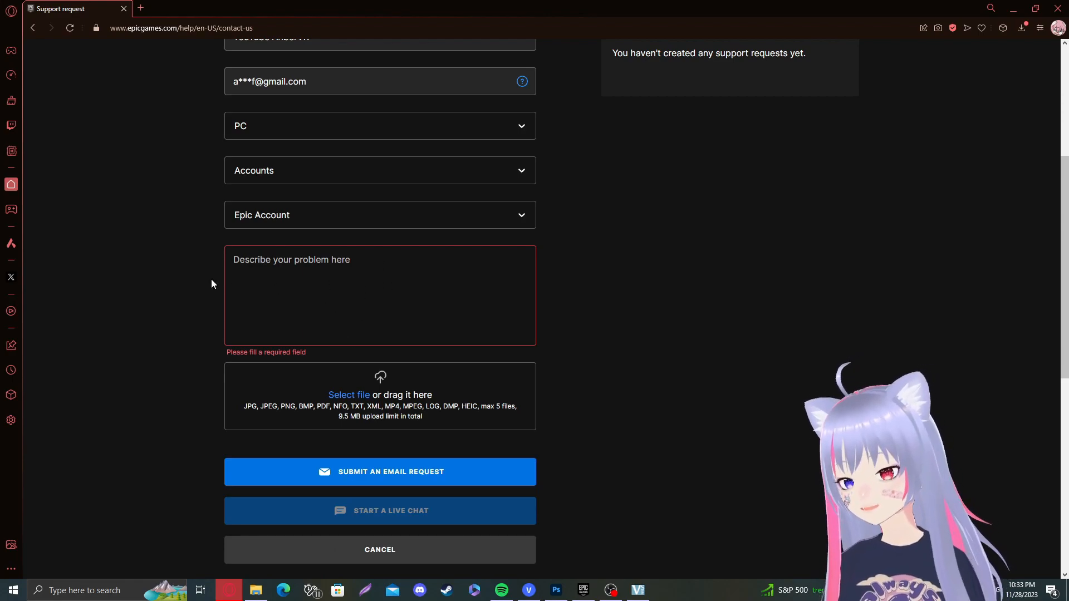
Enter 'dad' as the problem description, then switch back to Fortnite
type("dad")
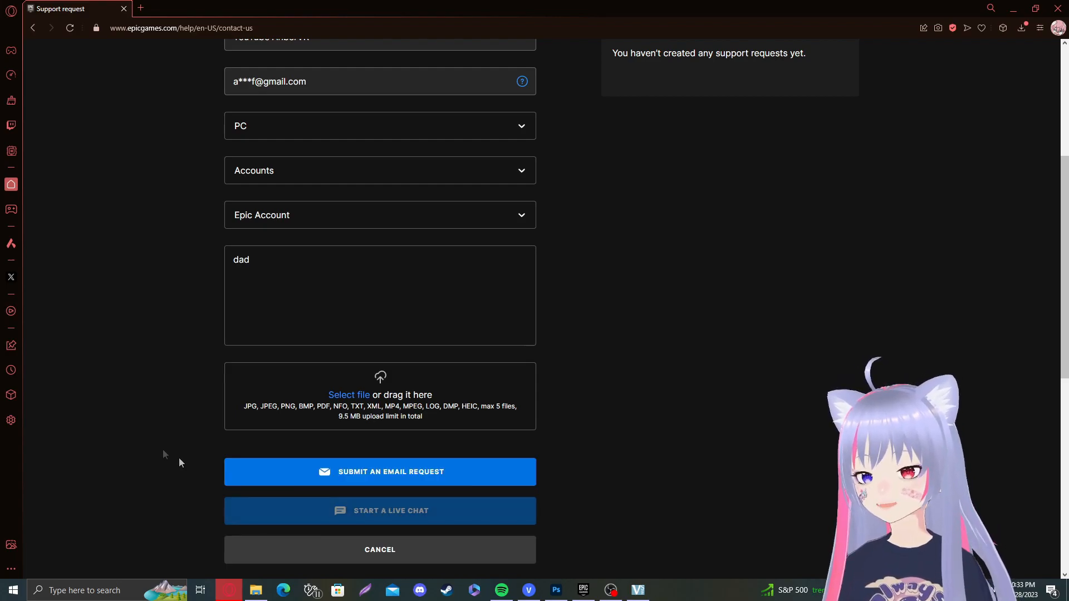
scroll("down", 3)
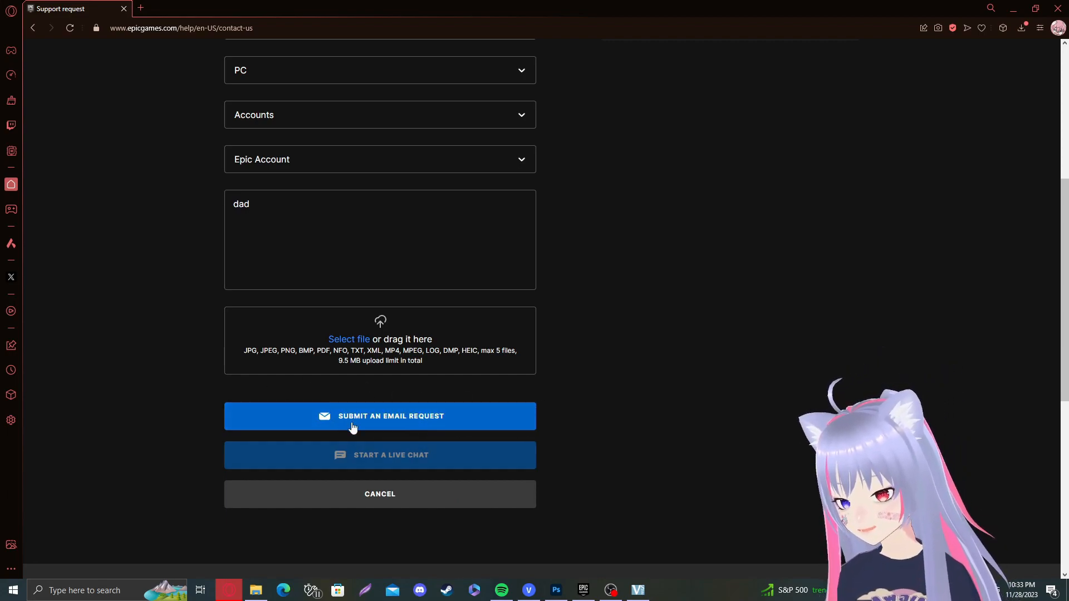
scroll("up", 3)
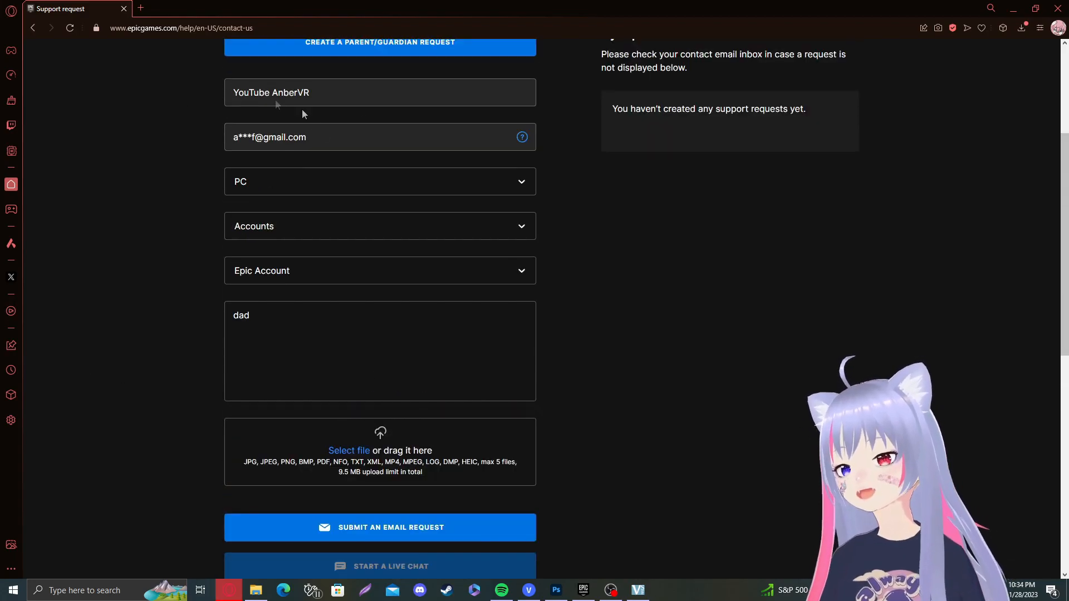
mouse_move(497, 144)
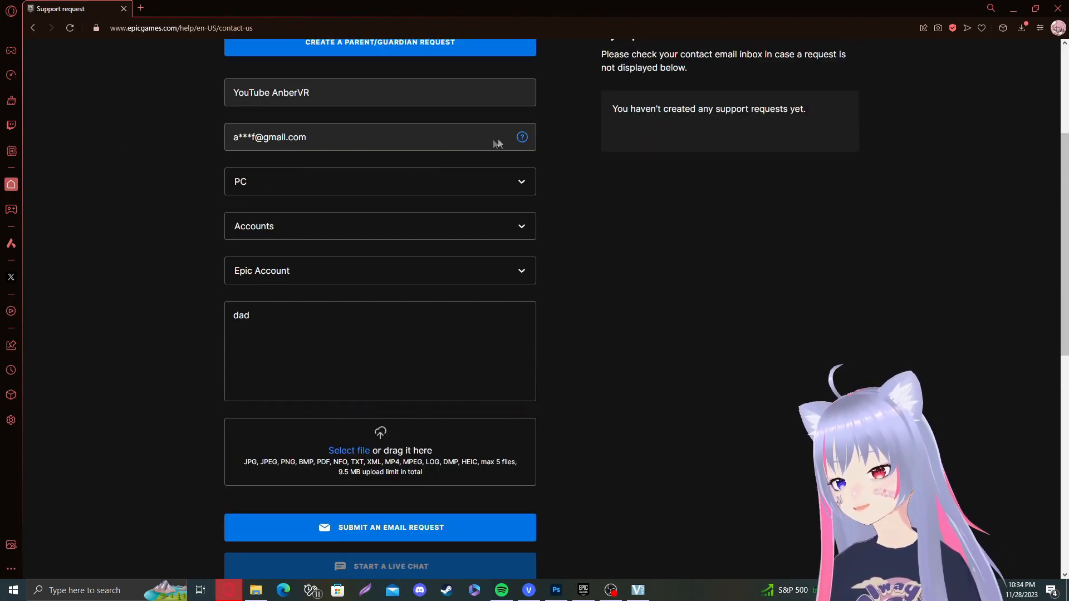
mouse_move(256, 161)
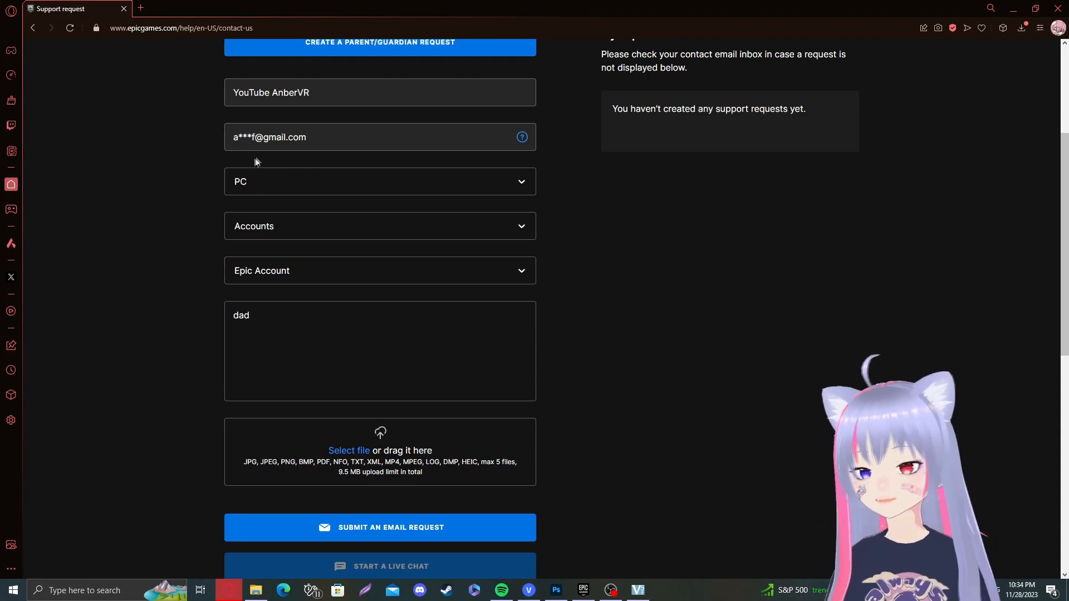
key("alt+tab")
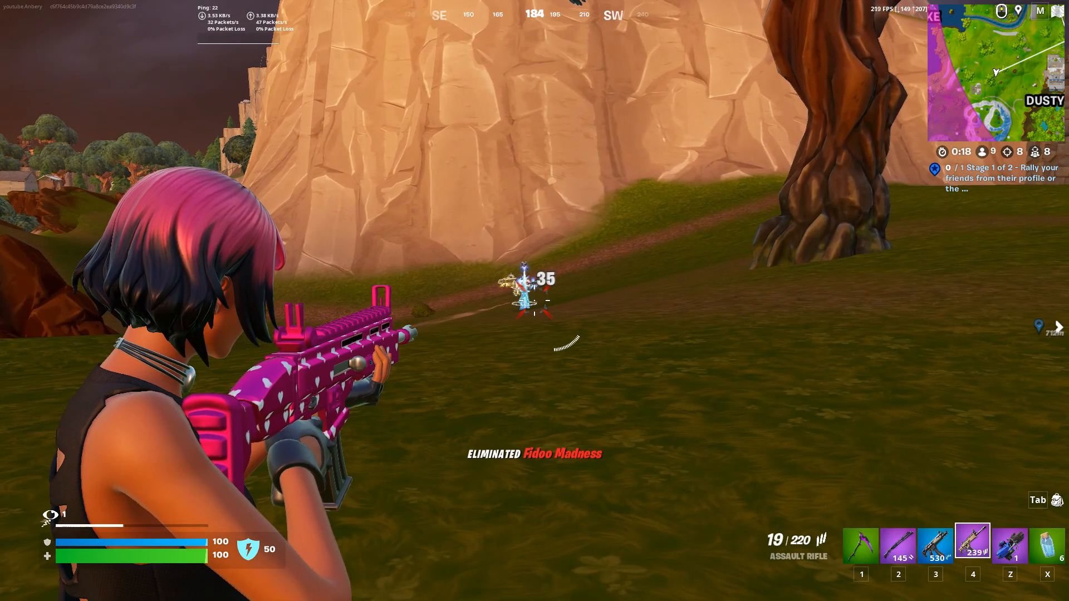